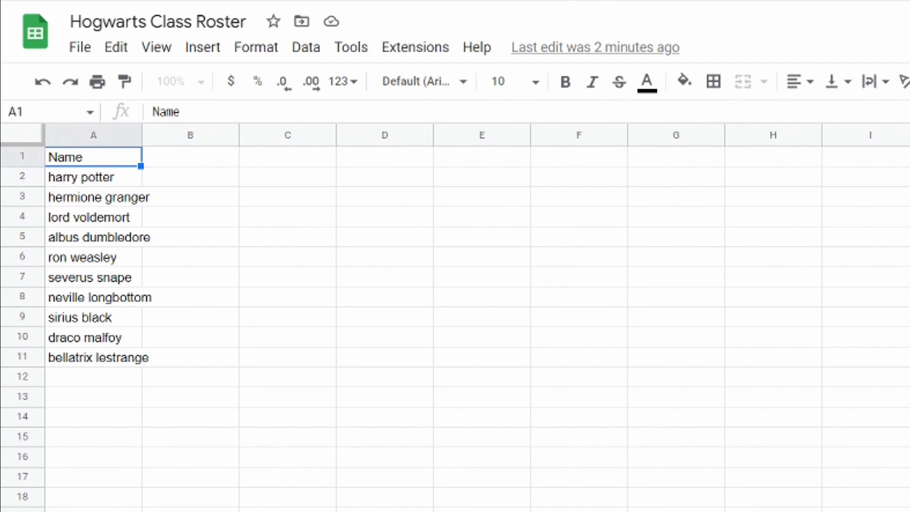
# Enter 'First Name' in B1 and 'Last Name' in C1, then select B2
pyautogui.click(190, 156)
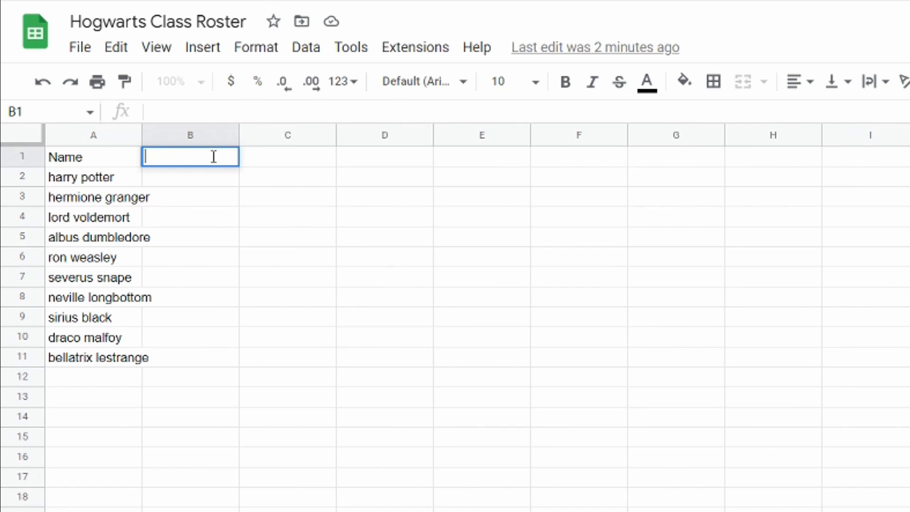
pyautogui.write('First N')
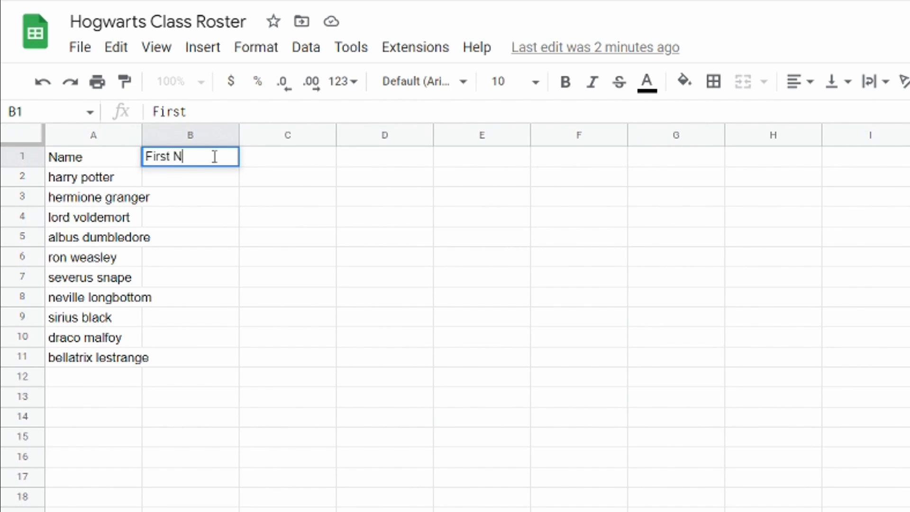
pyautogui.write('ame')
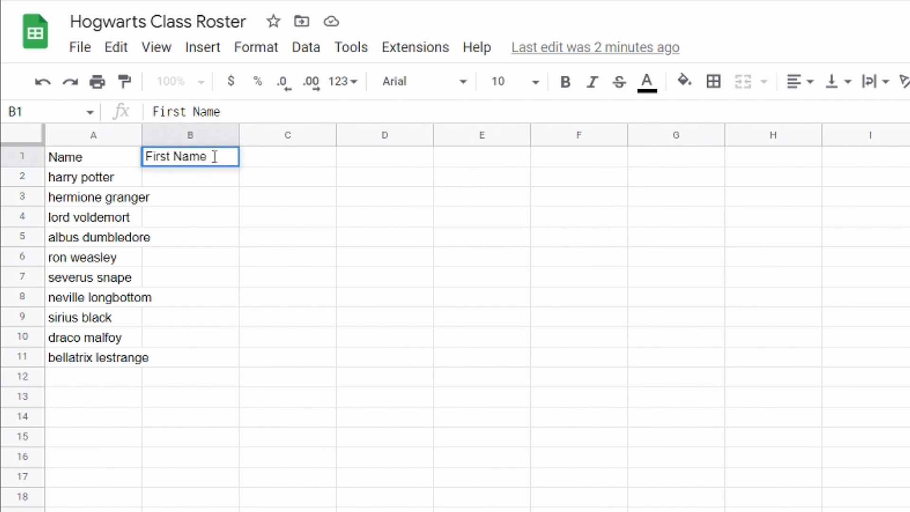
pyautogui.press('Tab')
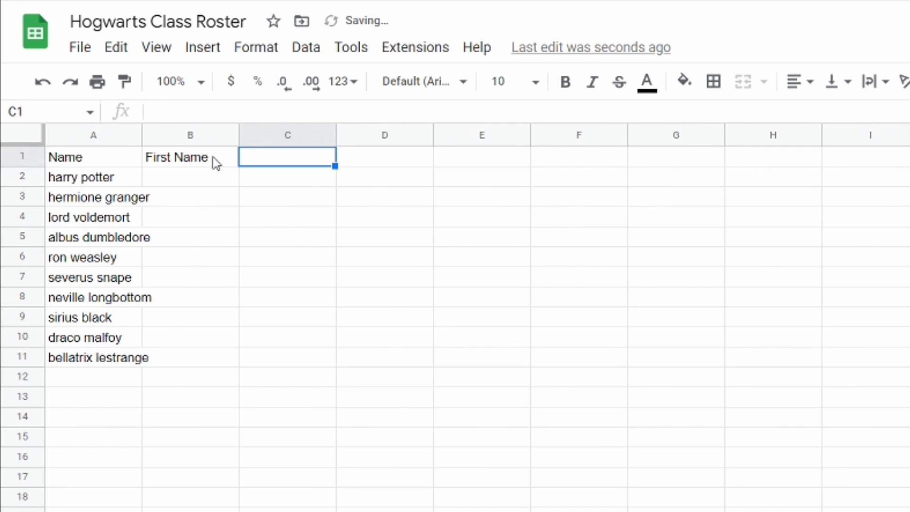
pyautogui.write('Last Name')
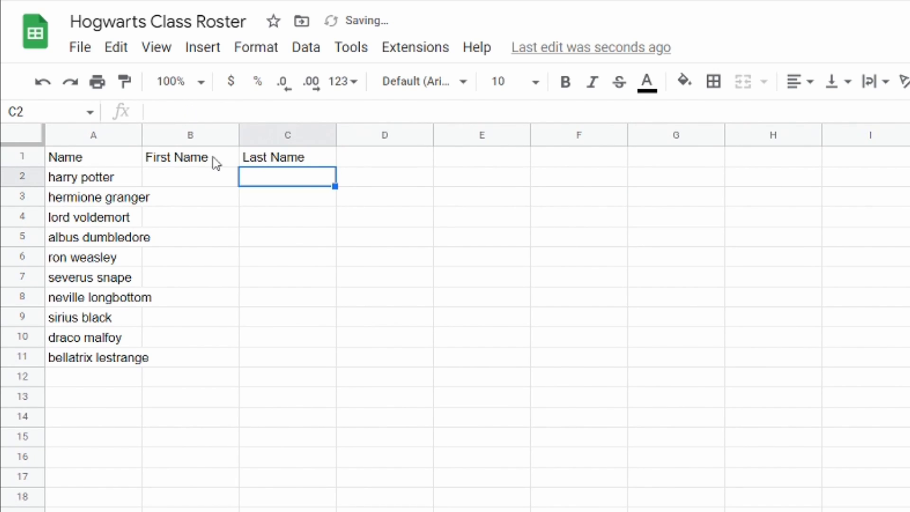
pyautogui.click(190, 176)
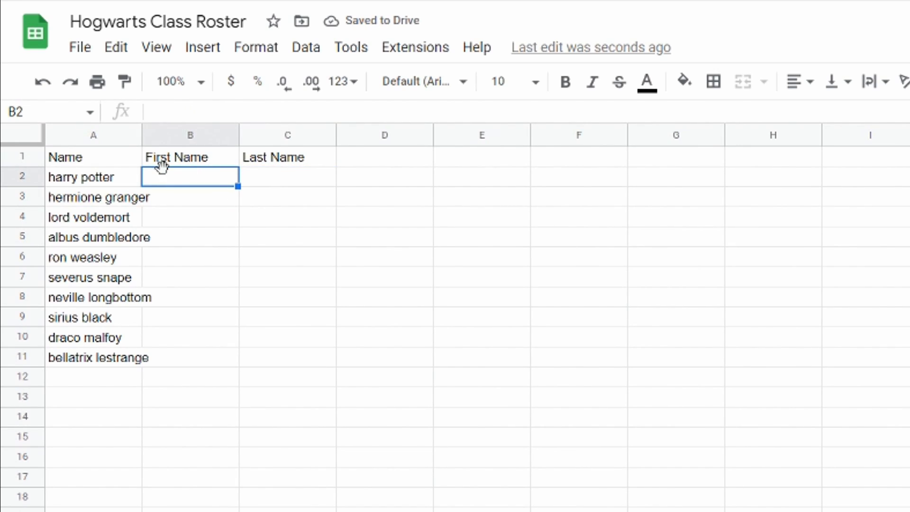
pyautogui.moveTo(118, 179)
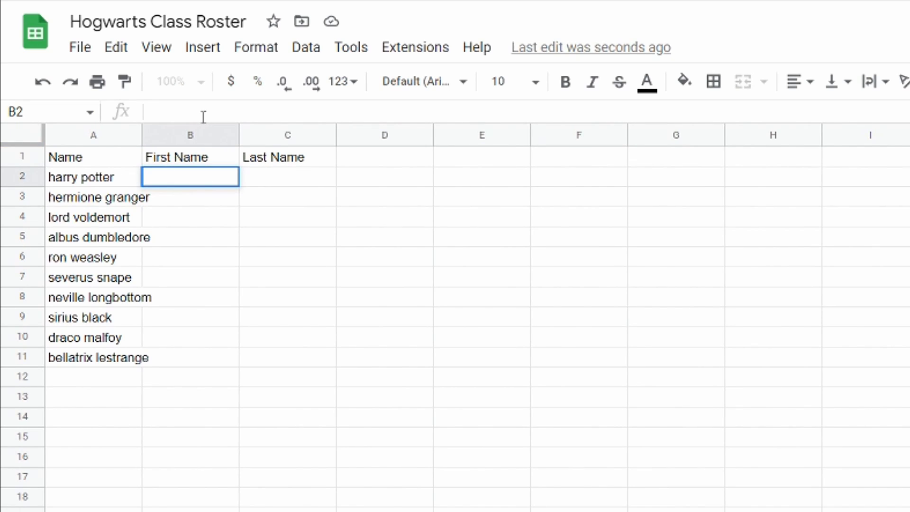
# Enter =SPLIT(A2," ") in B2 so 'harry potter' splits into harry and potter
pyautogui.write('=SPLIT')
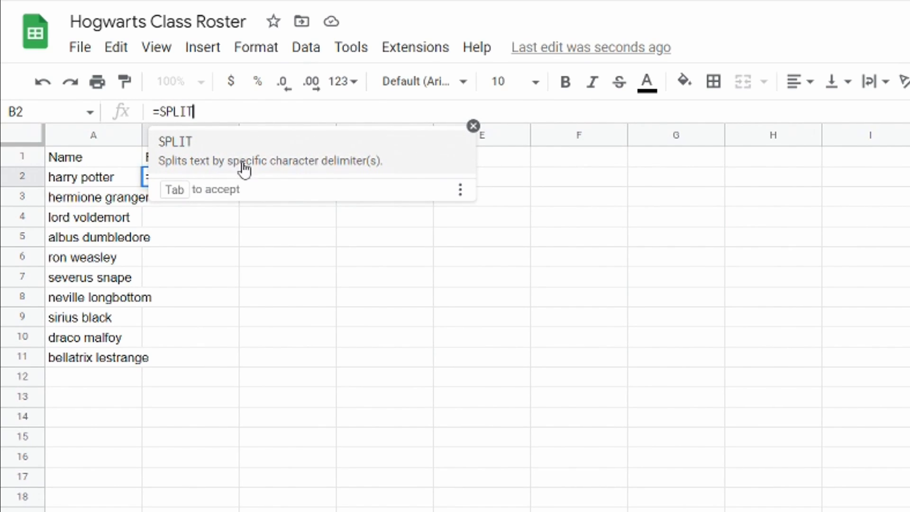
pyautogui.write('(A2')
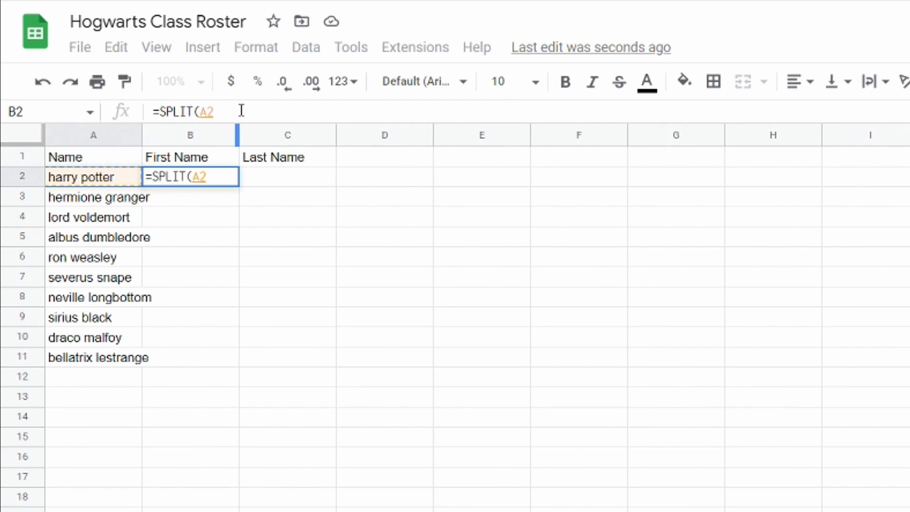
pyautogui.write(',')
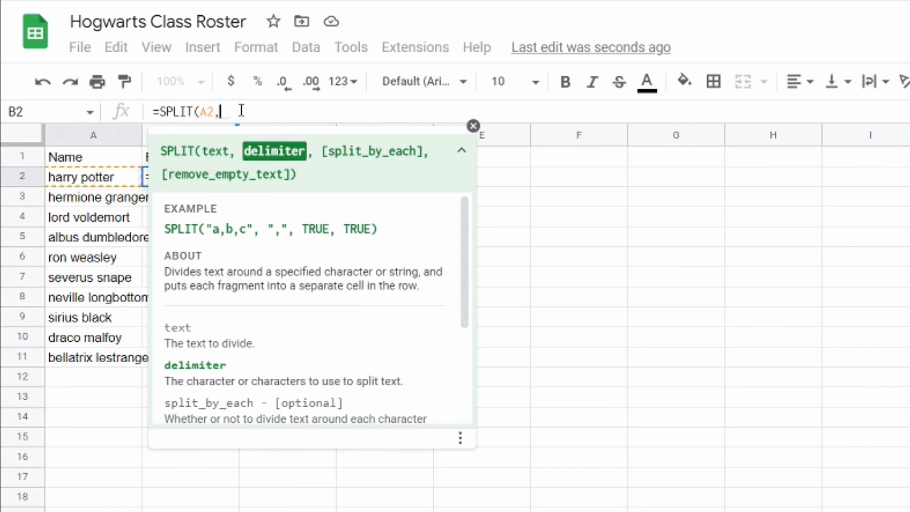
pyautogui.write('"')
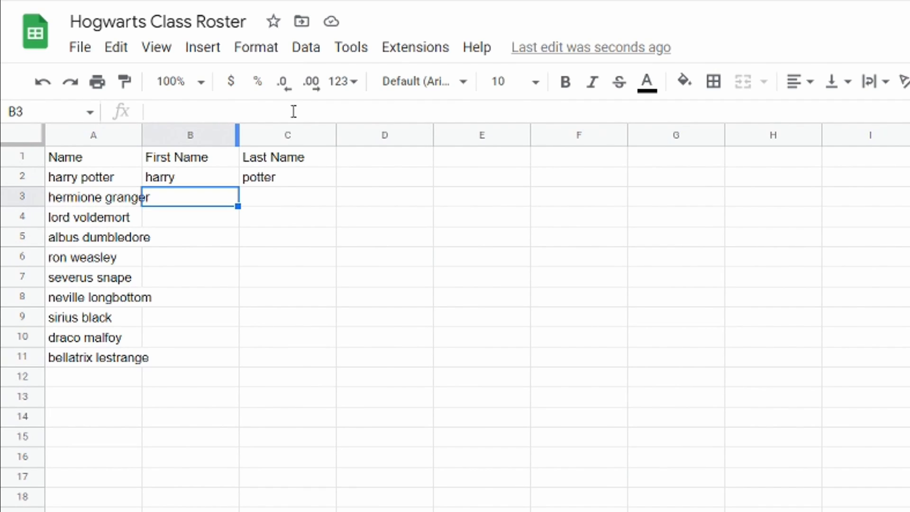
# Select the SPLIT formula in B2 and fill it down to row 11
pyautogui.click(189, 176)
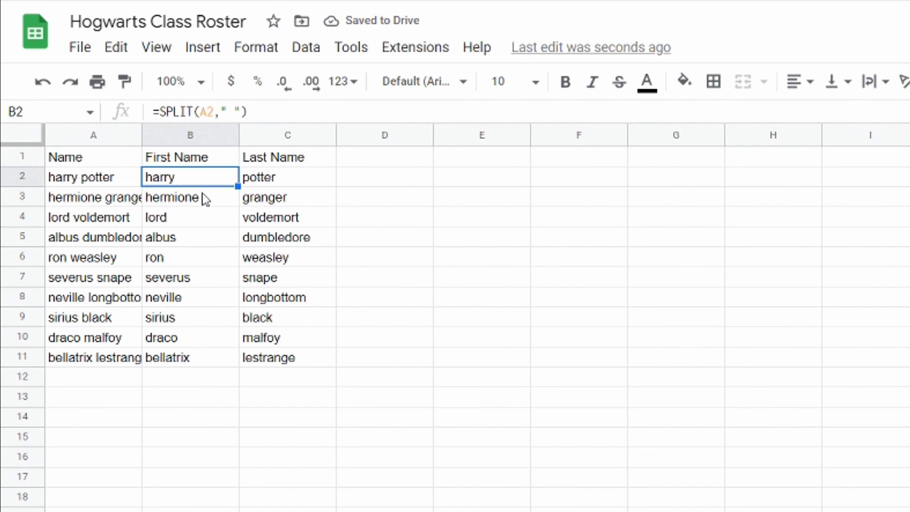
pyautogui.moveTo(282, 360)
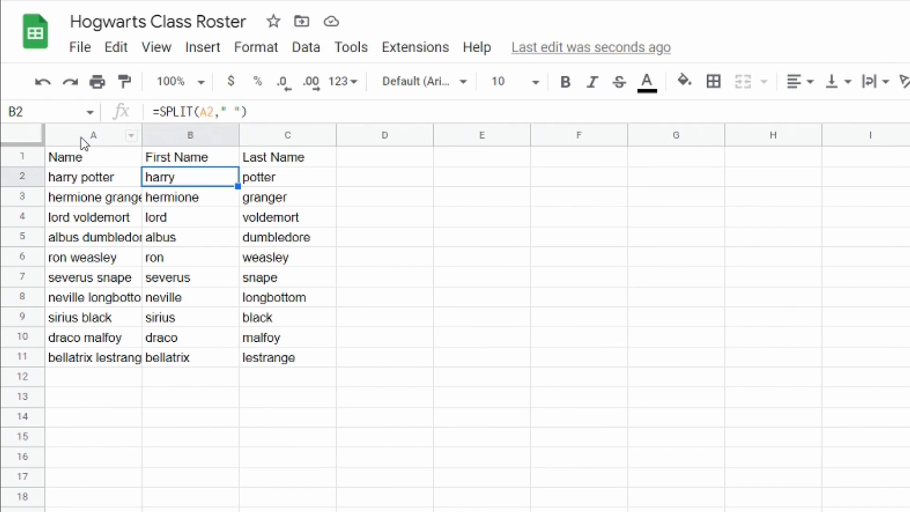
# Hide column A, and type 'First Name' in D1 and 'Last Name' in E1
pyautogui.rightClick(93, 135)
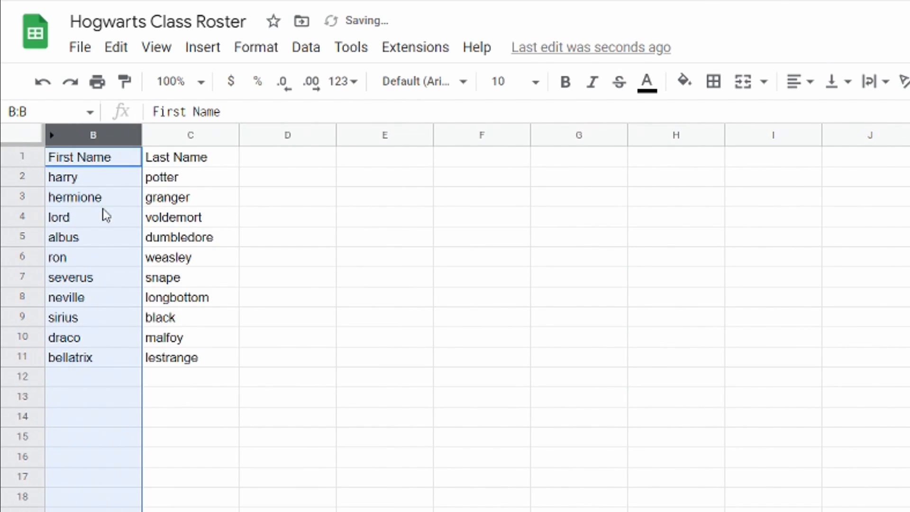
pyautogui.click(287, 157)
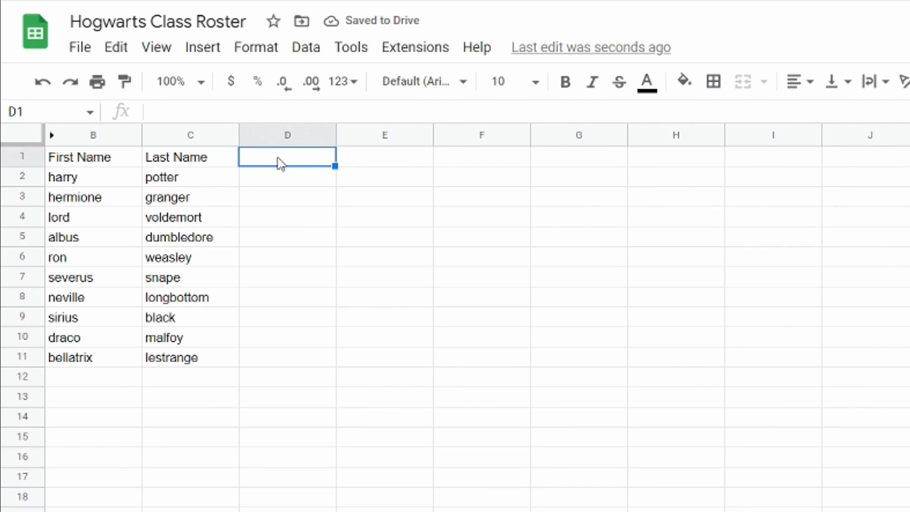
pyautogui.write('F')
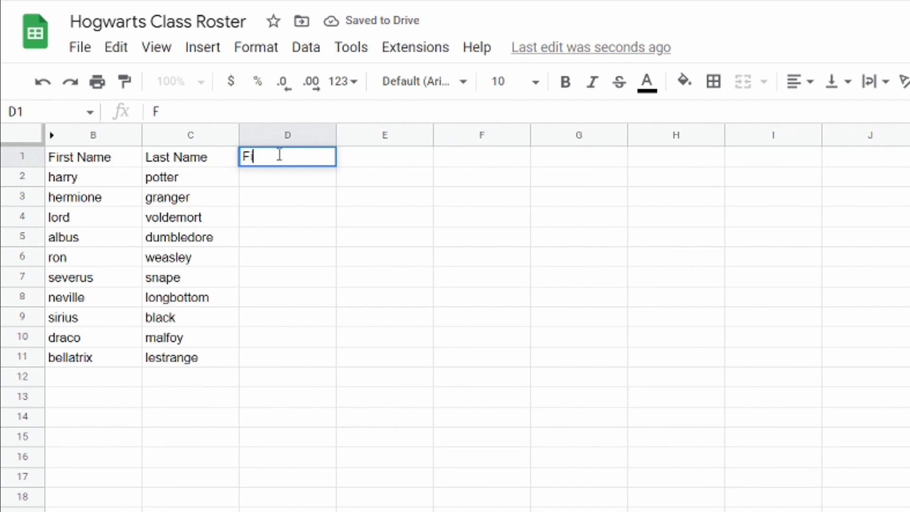
pyautogui.write('irst Name')
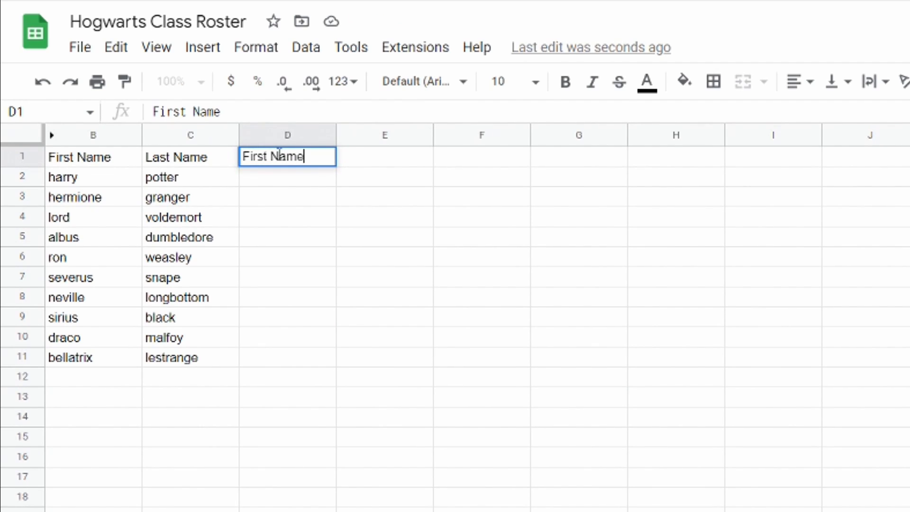
pyautogui.write('L')
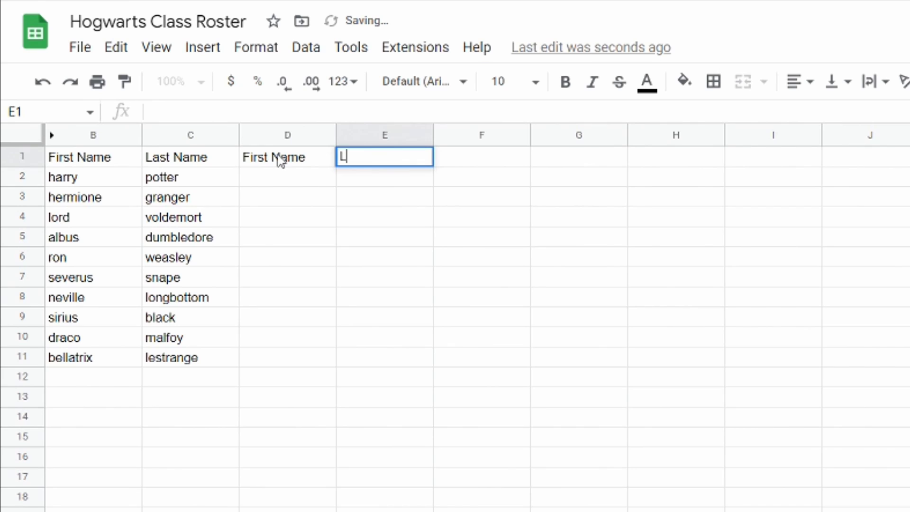
pyautogui.write('Last Name')
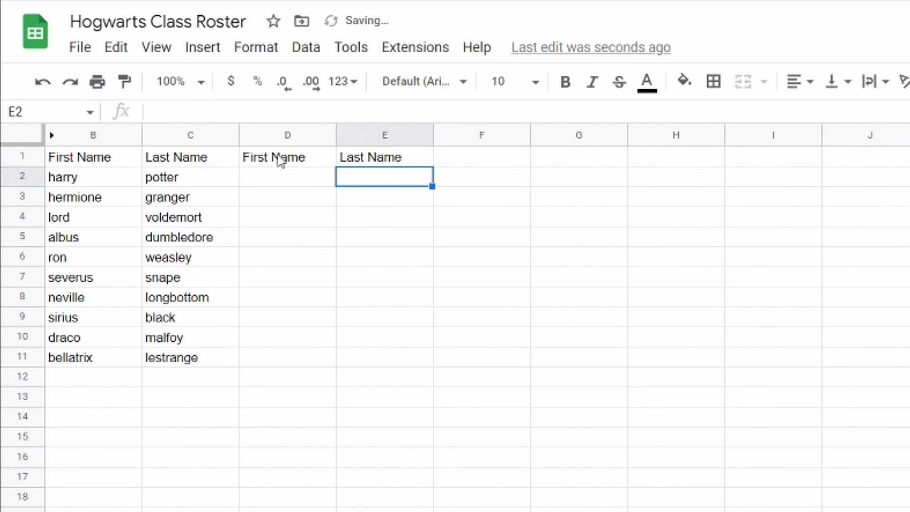
pyautogui.click(287, 177)
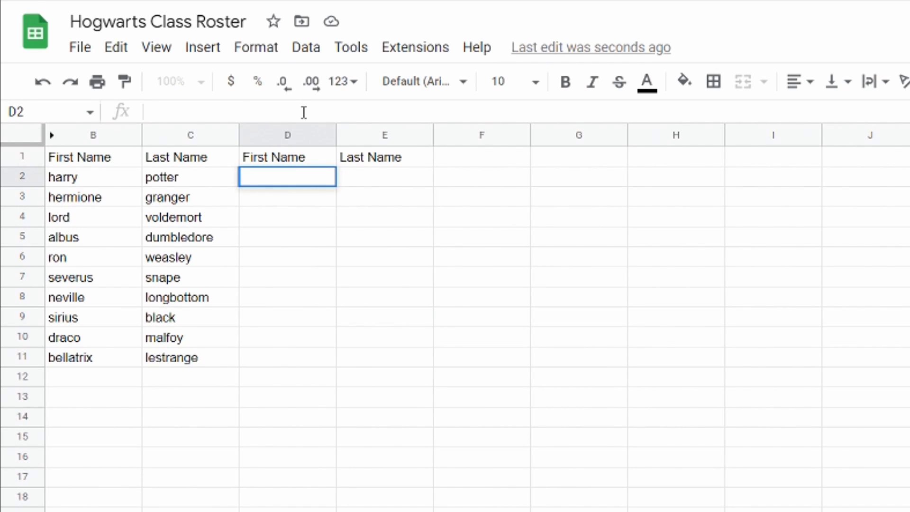
# Enter =PROPER(B2) in D2 and drag the PROPER formulas down to row 11
pyautogui.write('=P')
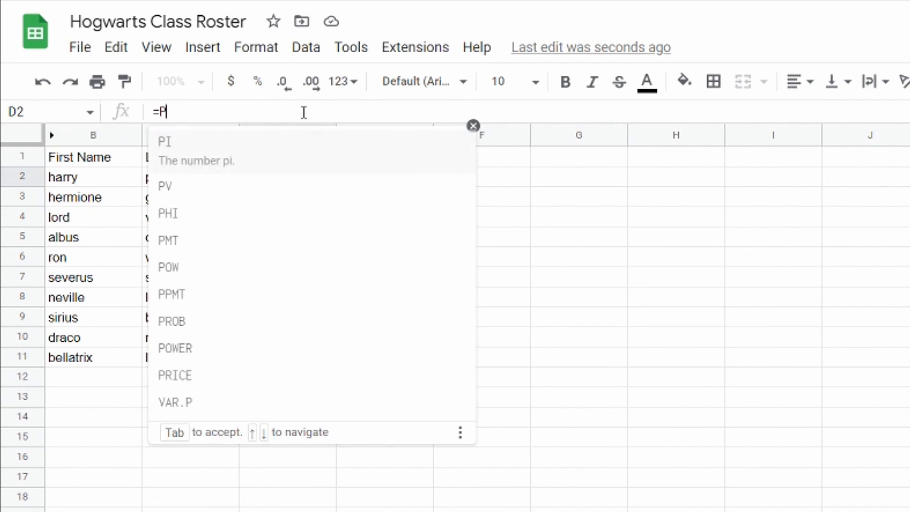
pyautogui.write('ROPER')
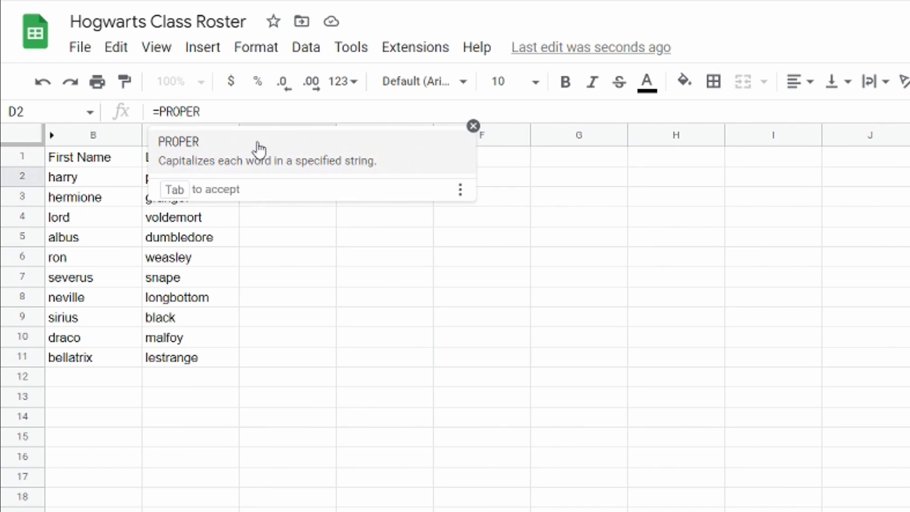
pyautogui.moveTo(273, 146)
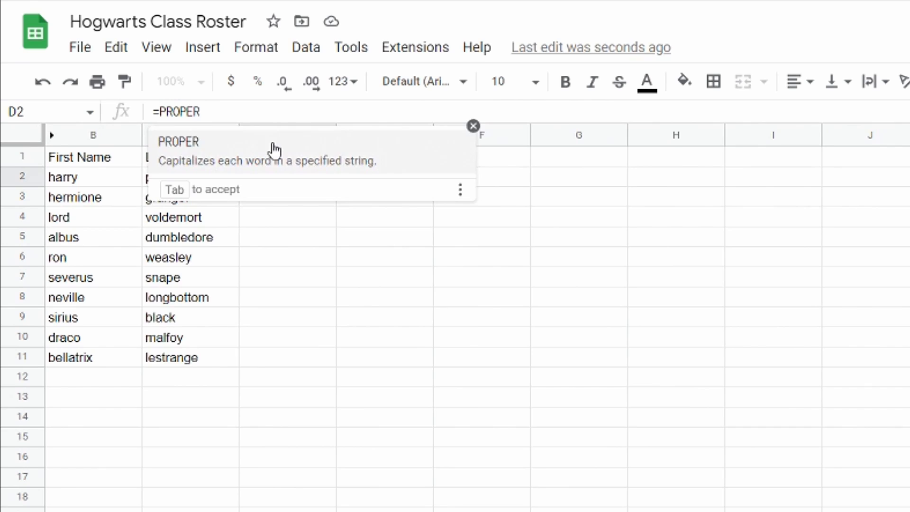
pyautogui.write('(')
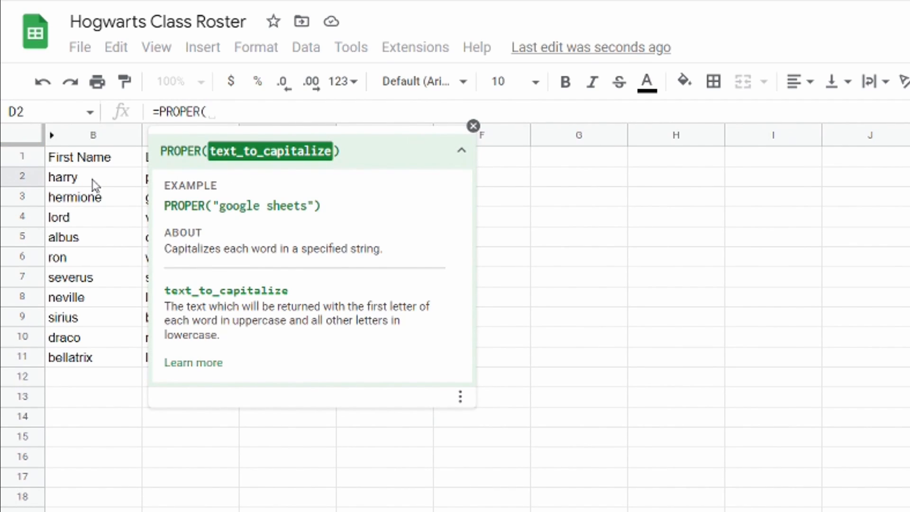
pyautogui.click(93, 176)
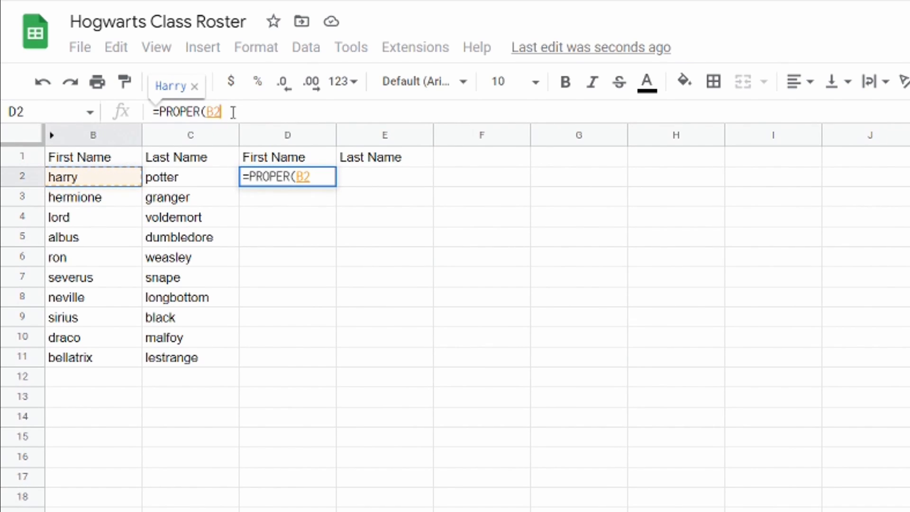
pyautogui.write(')')
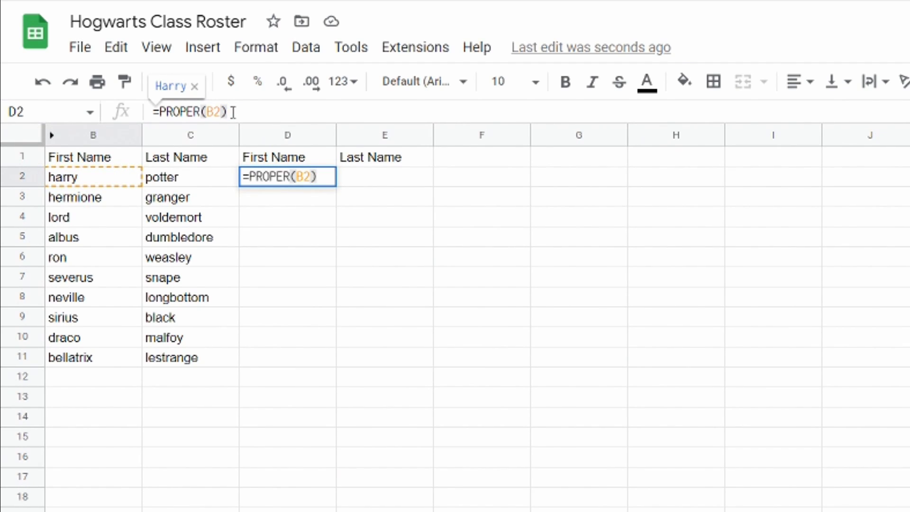
pyautogui.press('enter')
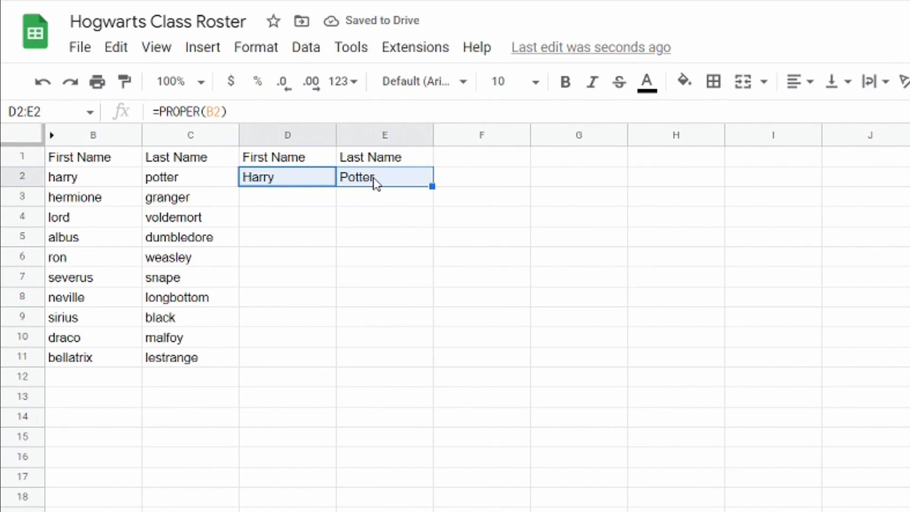
pyautogui.moveTo(400, 191)
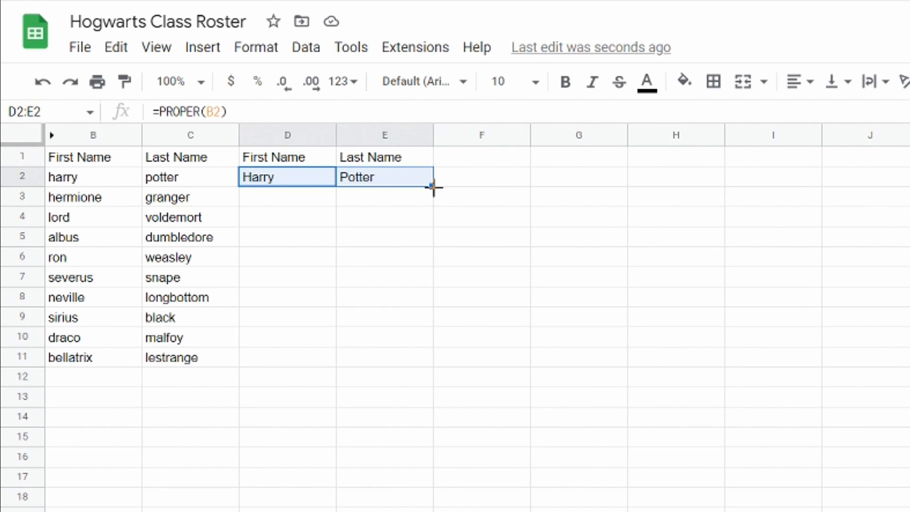
pyautogui.moveTo(432, 186)
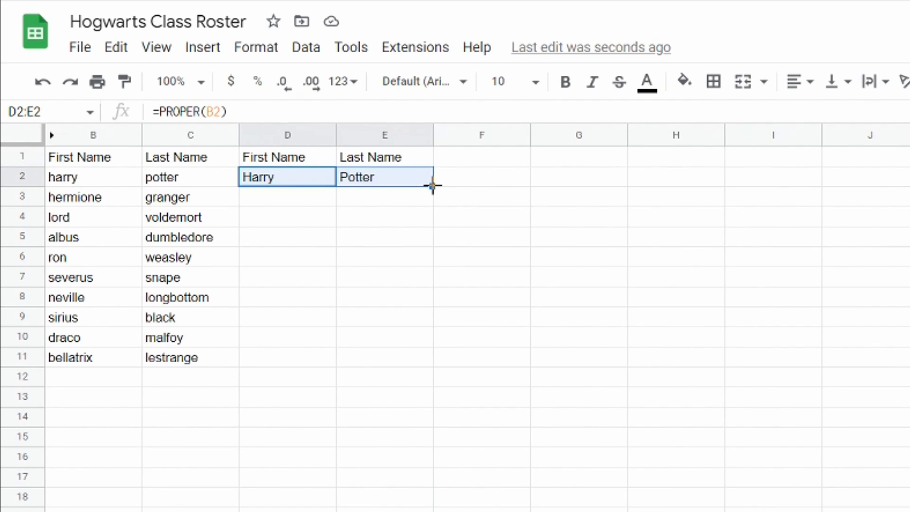
pyautogui.moveTo(432, 186); pyautogui.dragTo(432, 357)
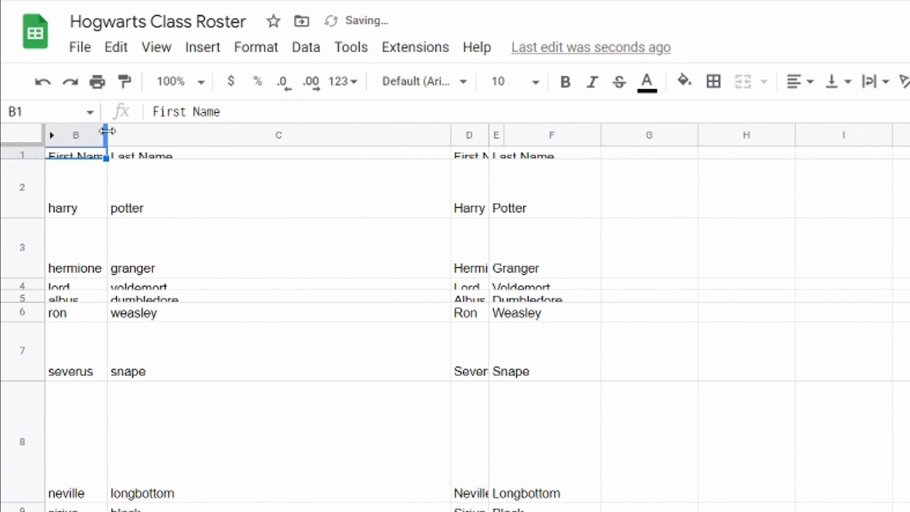
# Resize columns B and C and select the entire sheet
pyautogui.moveTo(106, 135); pyautogui.dragTo(456, 134)
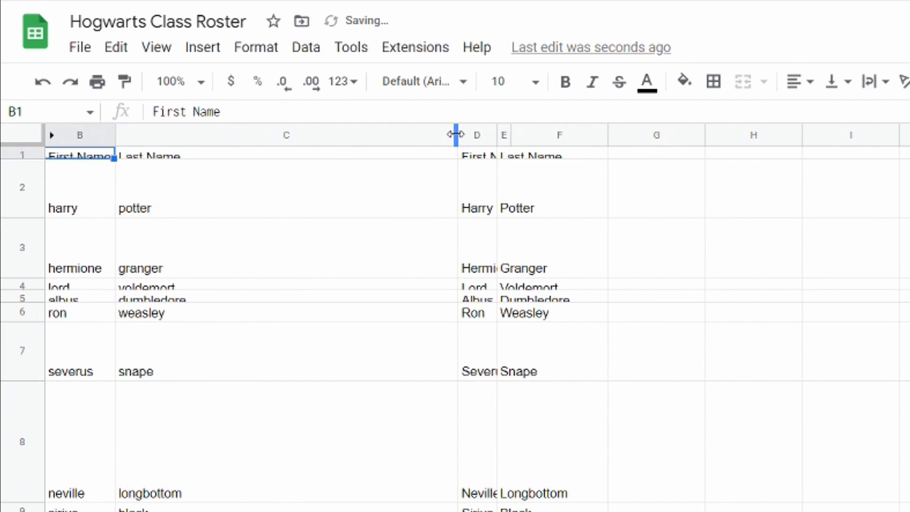
pyautogui.moveTo(455, 134); pyautogui.dragTo(183, 134)
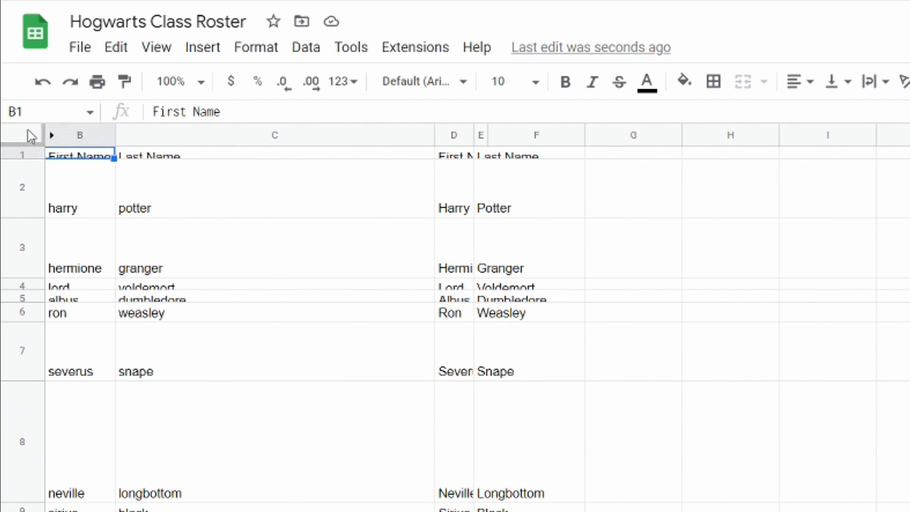
pyautogui.click(23, 135)
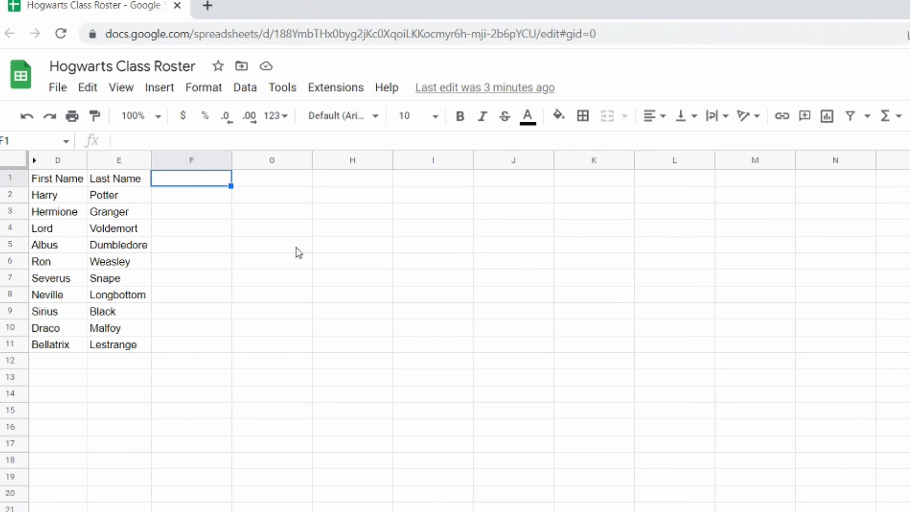
# Open shortcuts with Ctrl+/, browse Menus, Formatting, View and Data, and search 'redo'
pyautogui.press('ctrl+/')
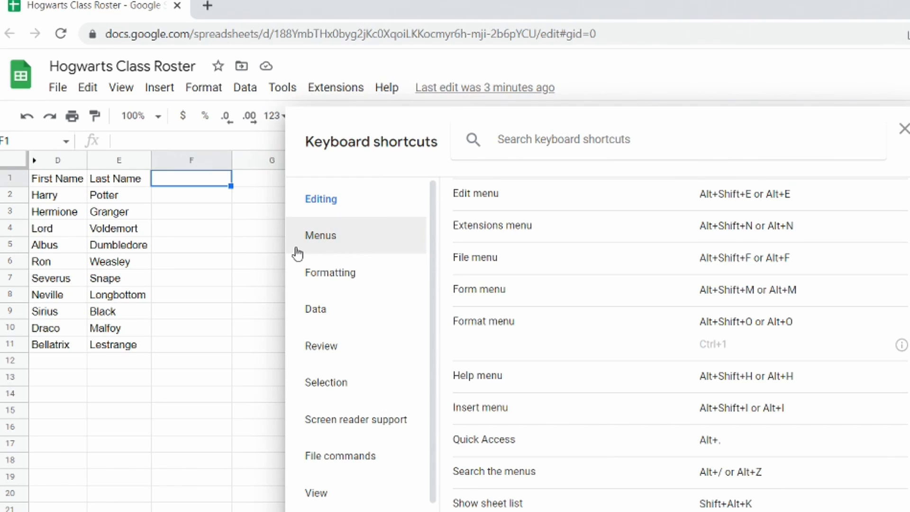
pyautogui.click(320, 236)
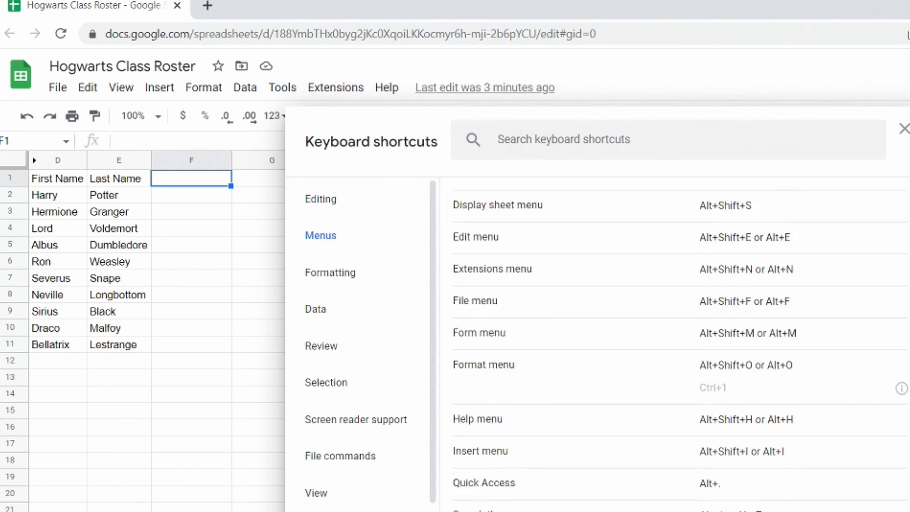
pyautogui.click(329, 273)
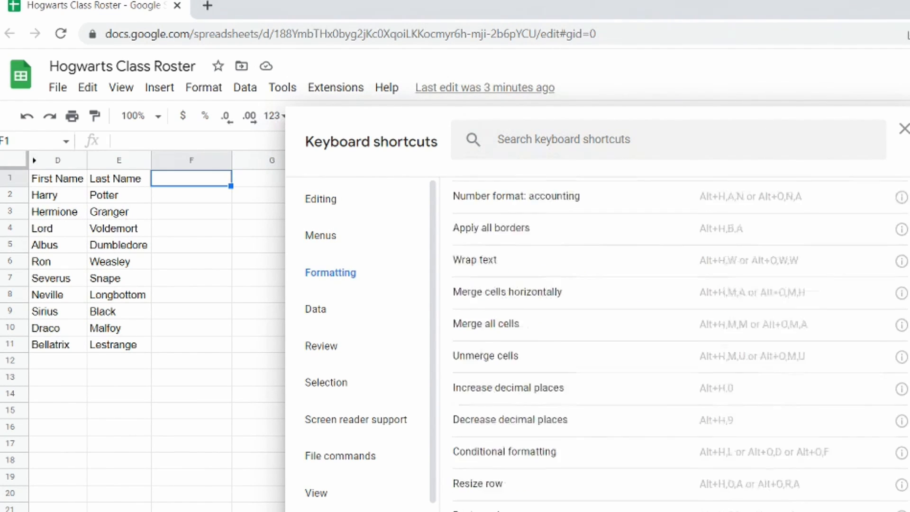
pyautogui.click(316, 492)
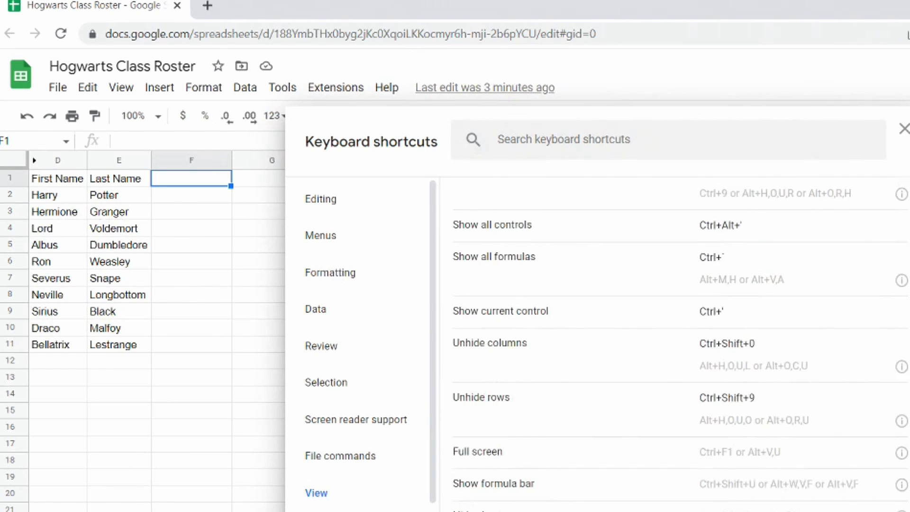
pyautogui.click(315, 308)
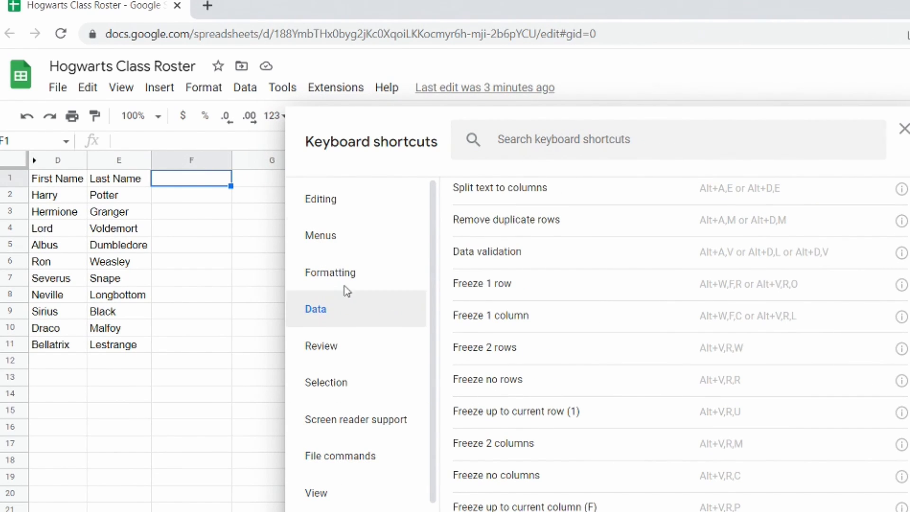
pyautogui.moveTo(696, 267)
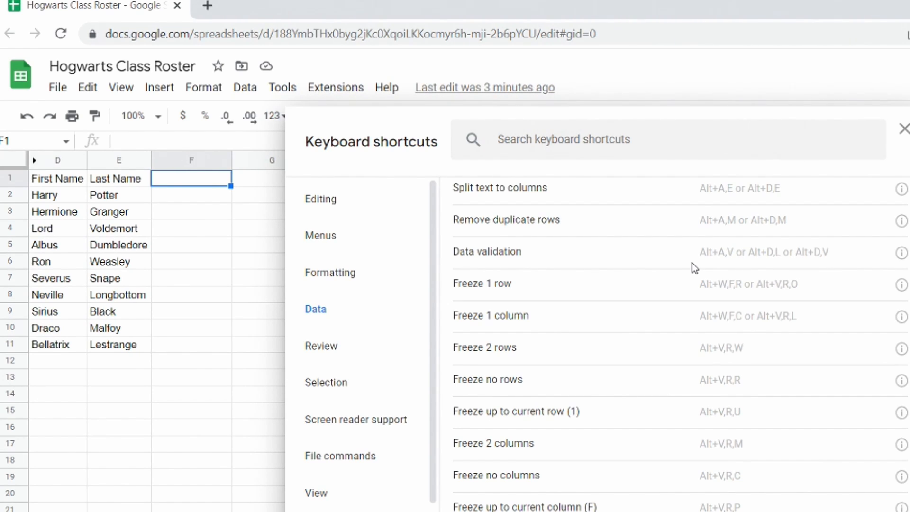
pyautogui.click(321, 198)
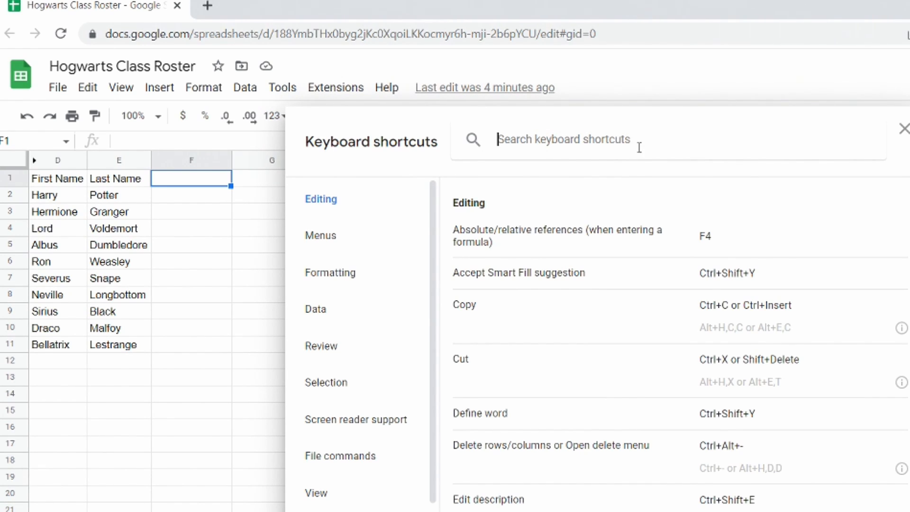
pyautogui.write('redo')
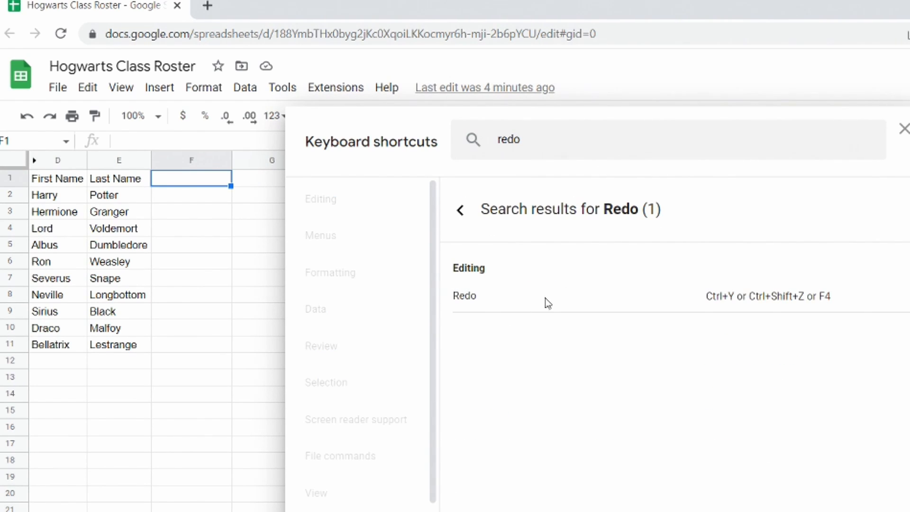
pyautogui.moveTo(762, 323)
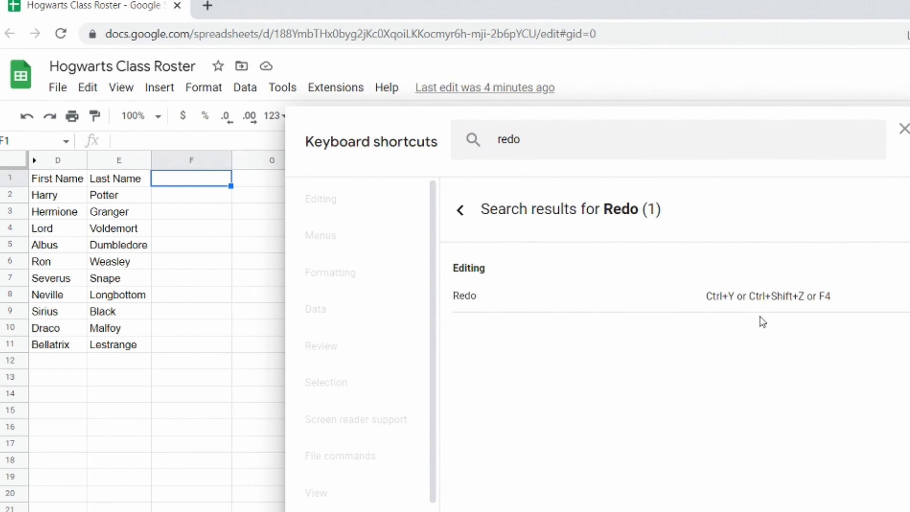
pyautogui.moveTo(813, 313)
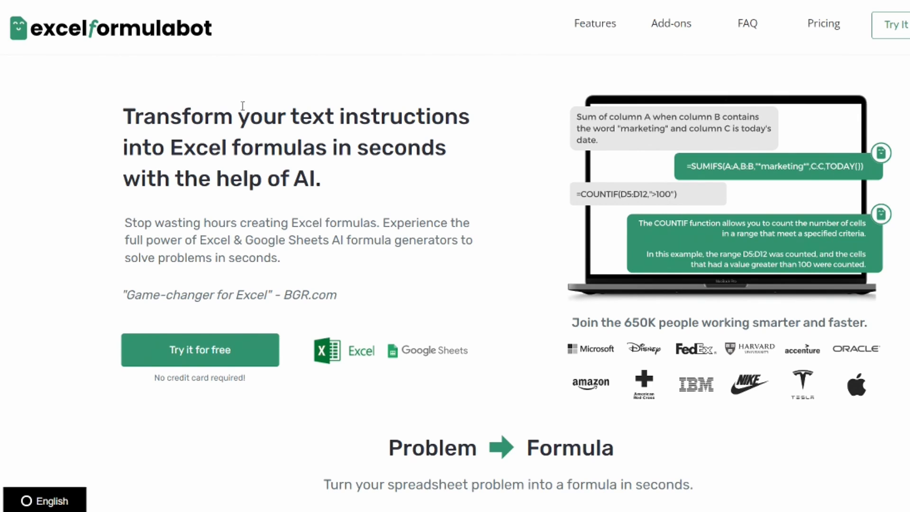
# Start the free generator set to Google Sheets and Generate, and review the example SUMIFS output
pyautogui.click(199, 349)
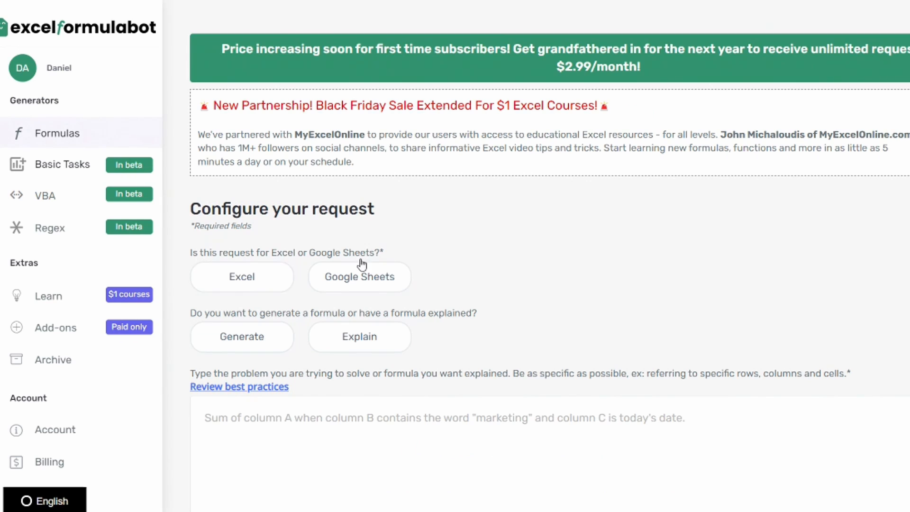
pyautogui.click(241, 277)
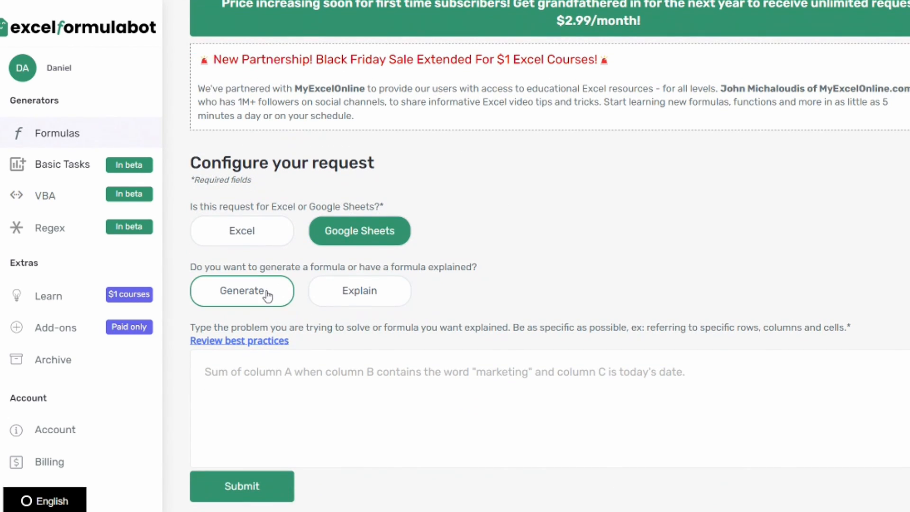
pyautogui.click(241, 290)
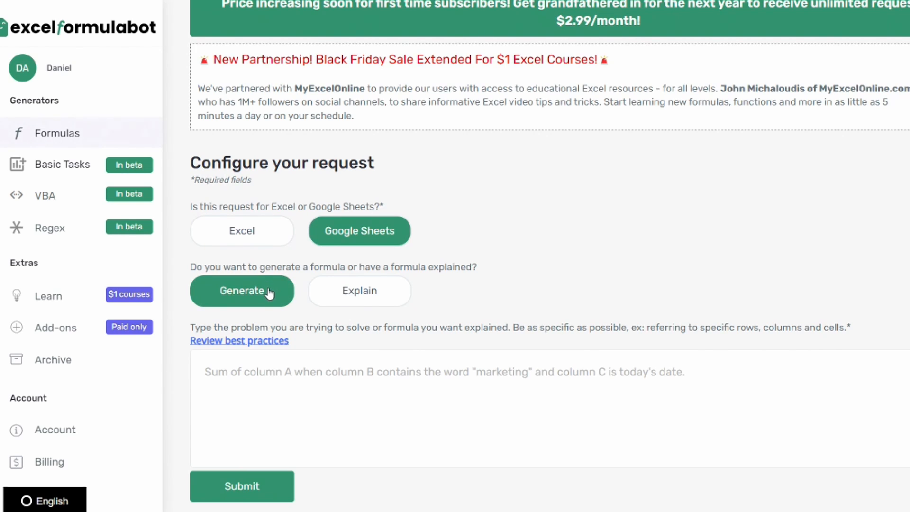
pyautogui.click(359, 290)
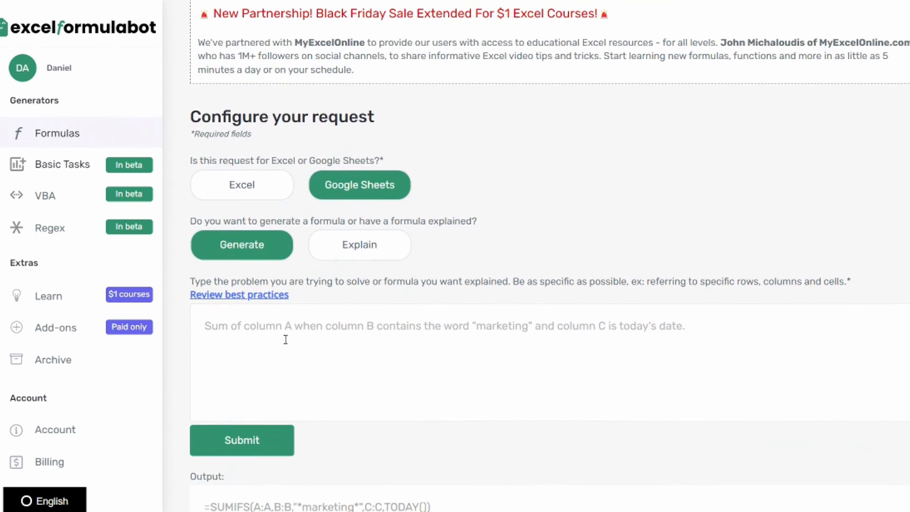
pyautogui.scroll(-3)
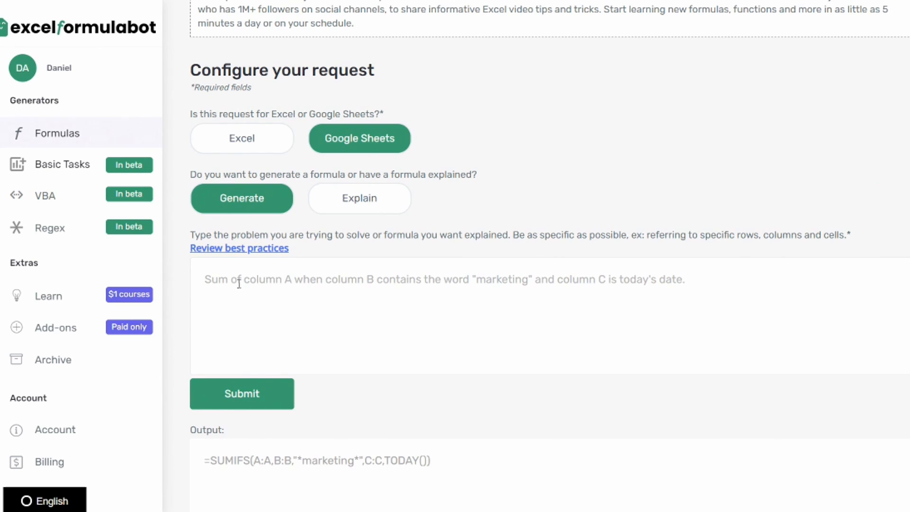
pyautogui.scroll(-3)
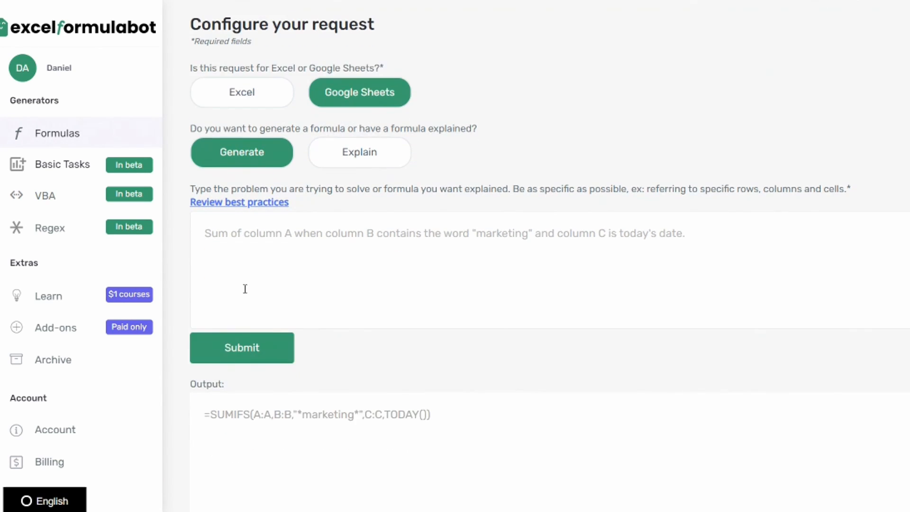
pyautogui.scroll(-3)
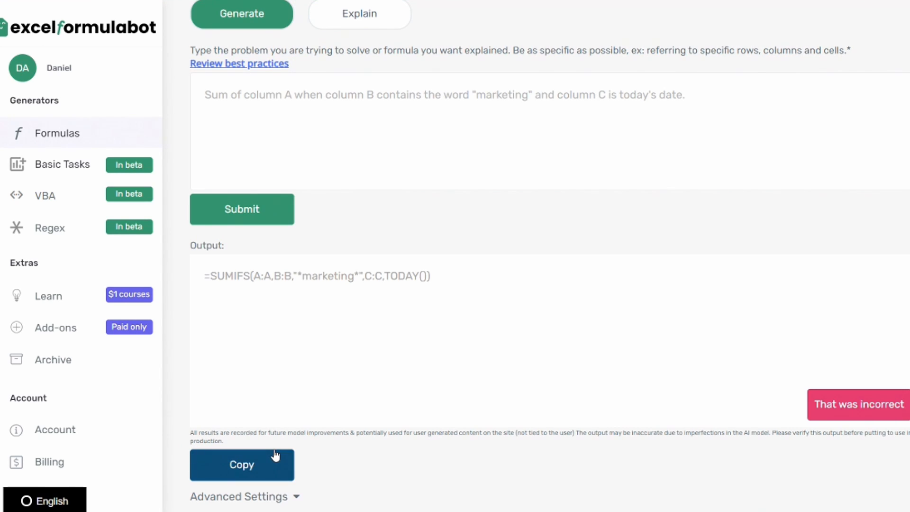
pyautogui.scroll(-3)
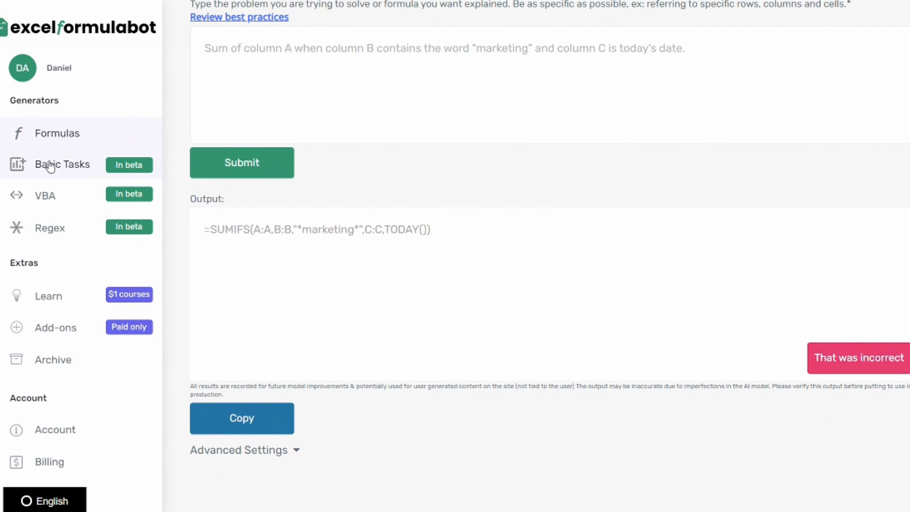
# Open Basic Tasks and scroll through its example pivot-table instructions
pyautogui.click(62, 164)
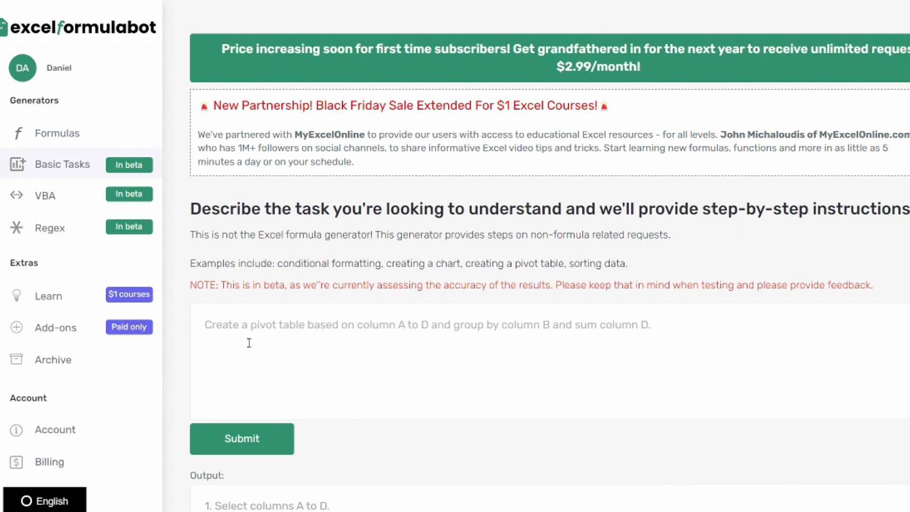
pyautogui.scroll(-3)
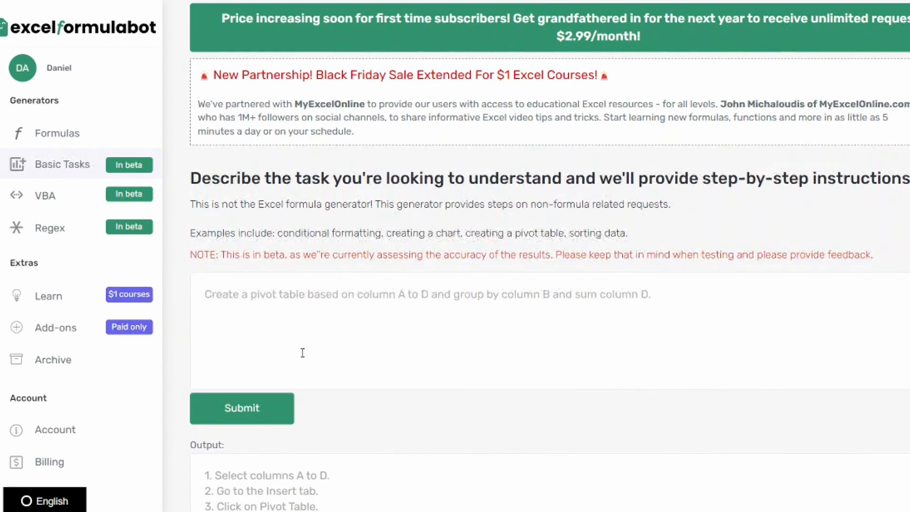
pyautogui.scroll(-3)
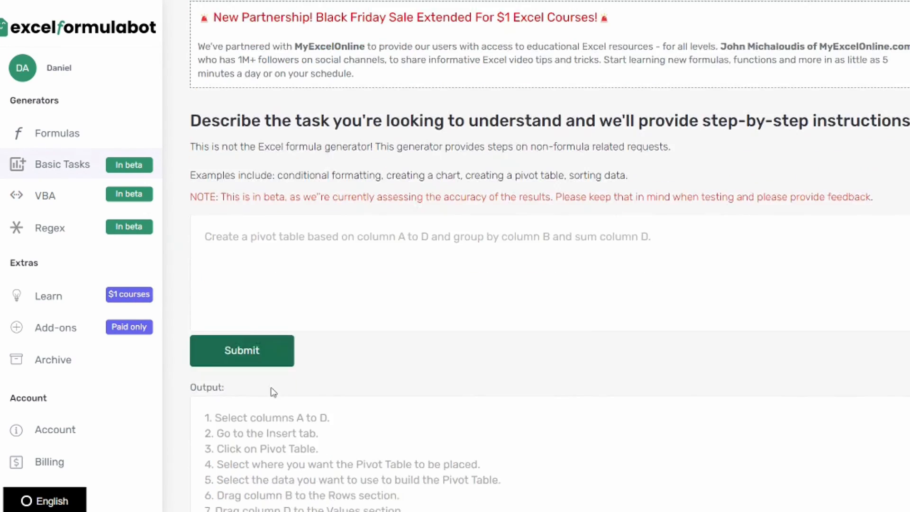
pyautogui.scroll(-3)
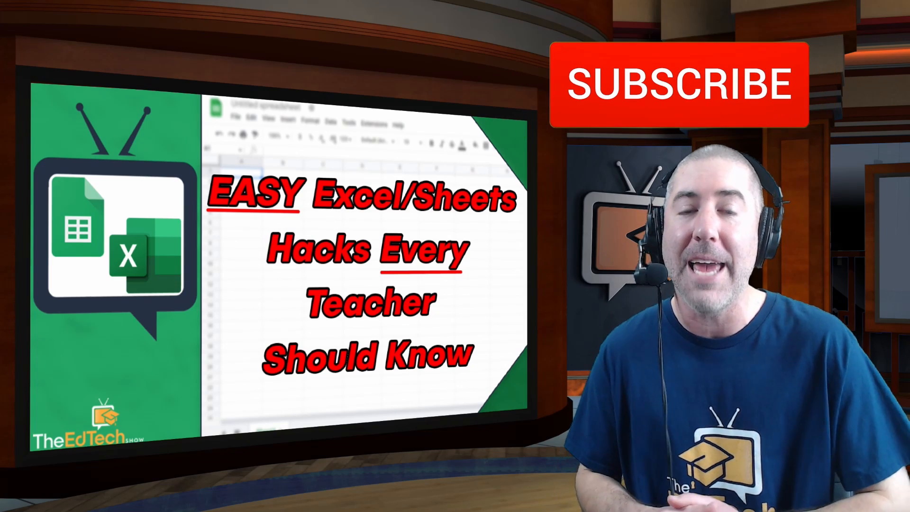
pyautogui.click(680, 84)
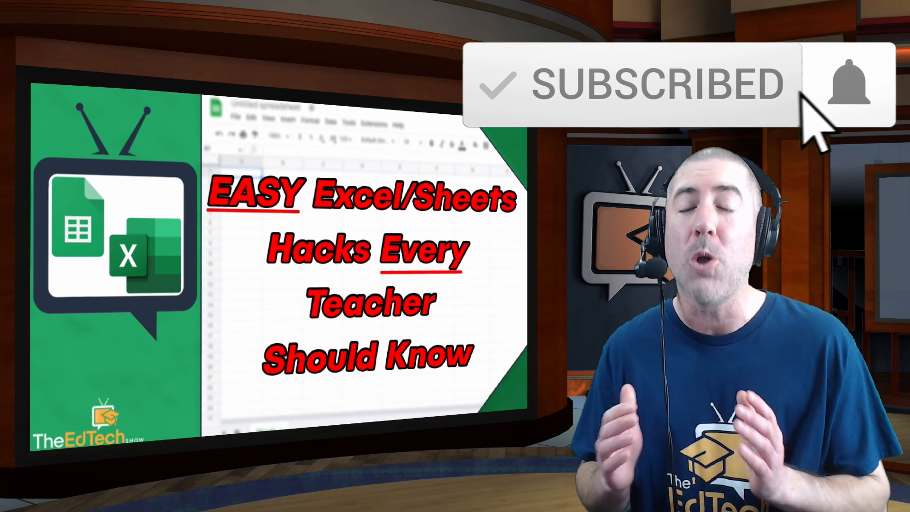